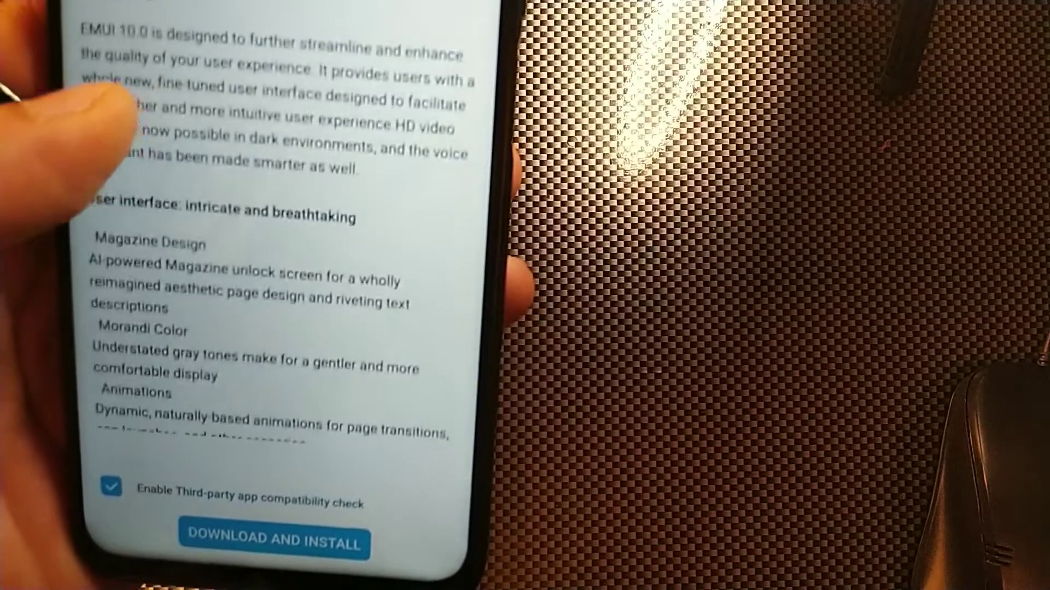
- Continue installing EMUI 10.0 past the Compatibility alert about malfunctioning apps
scroll(down, 3)
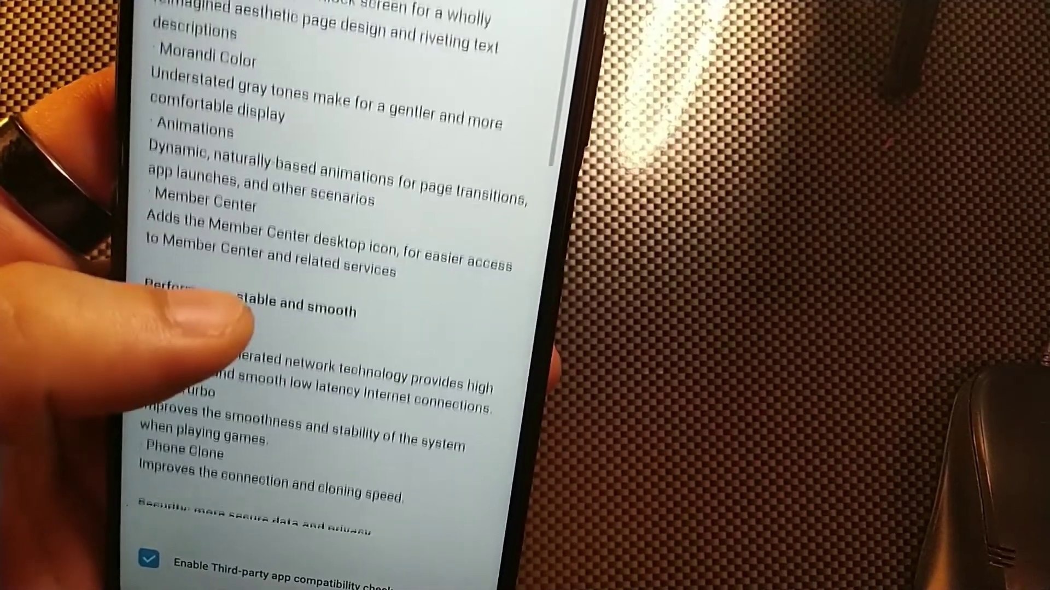
scroll(down, 3)
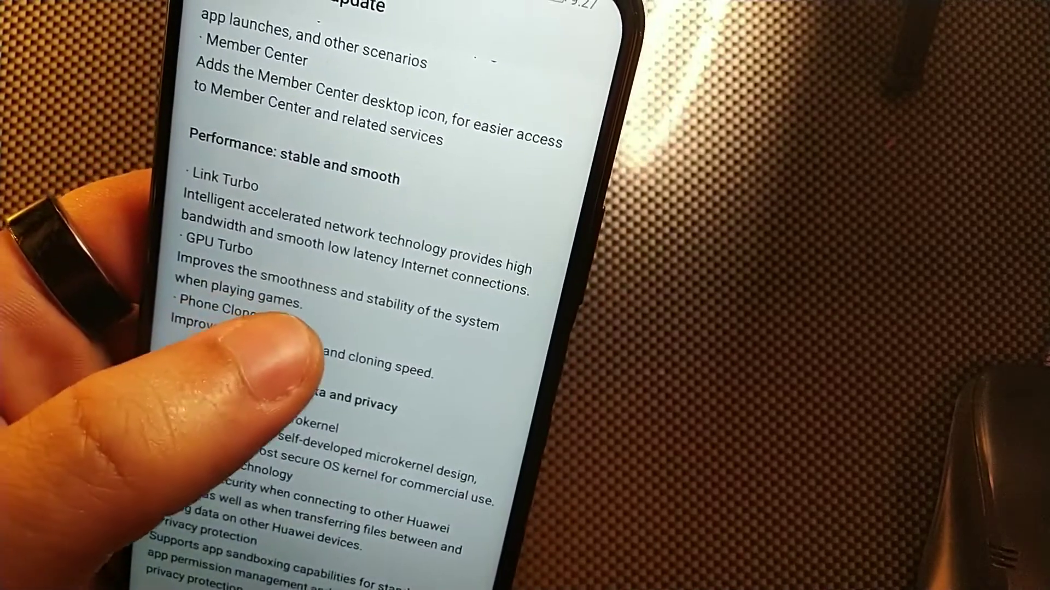
scroll(down, 3)
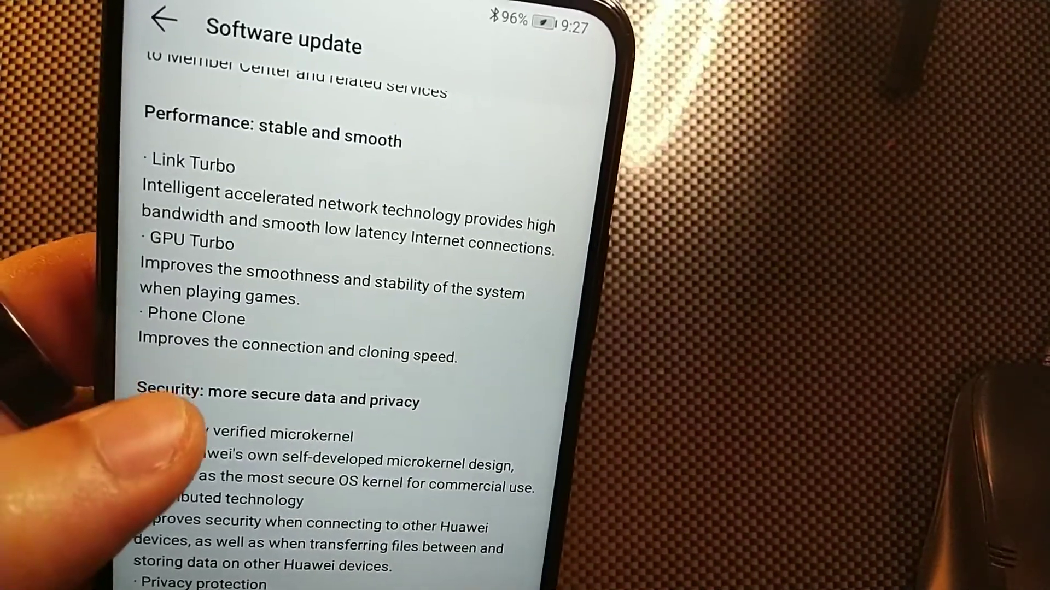
scroll(down, 3)
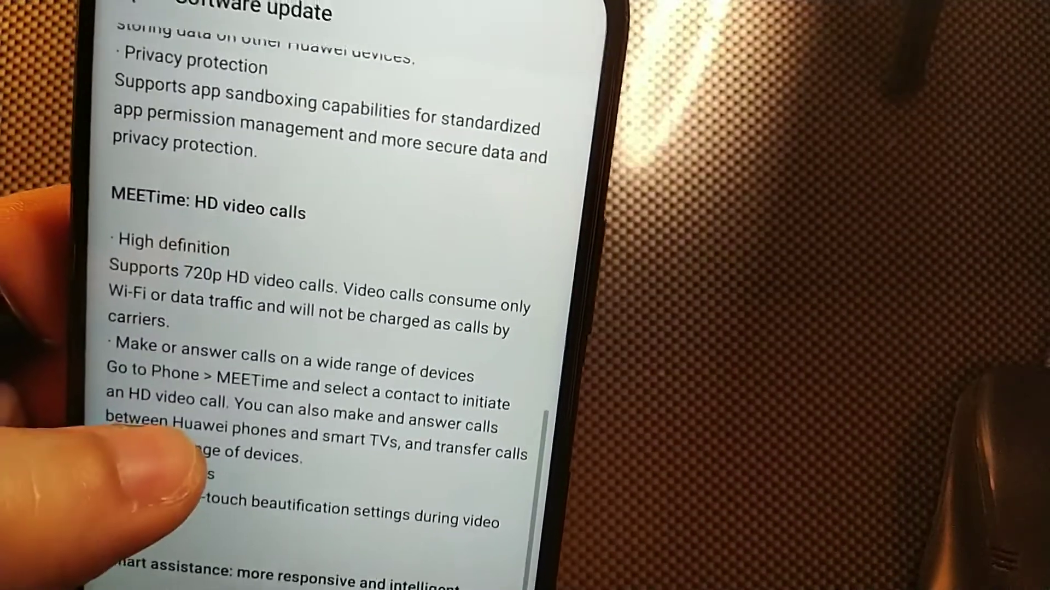
scroll(down, 3)
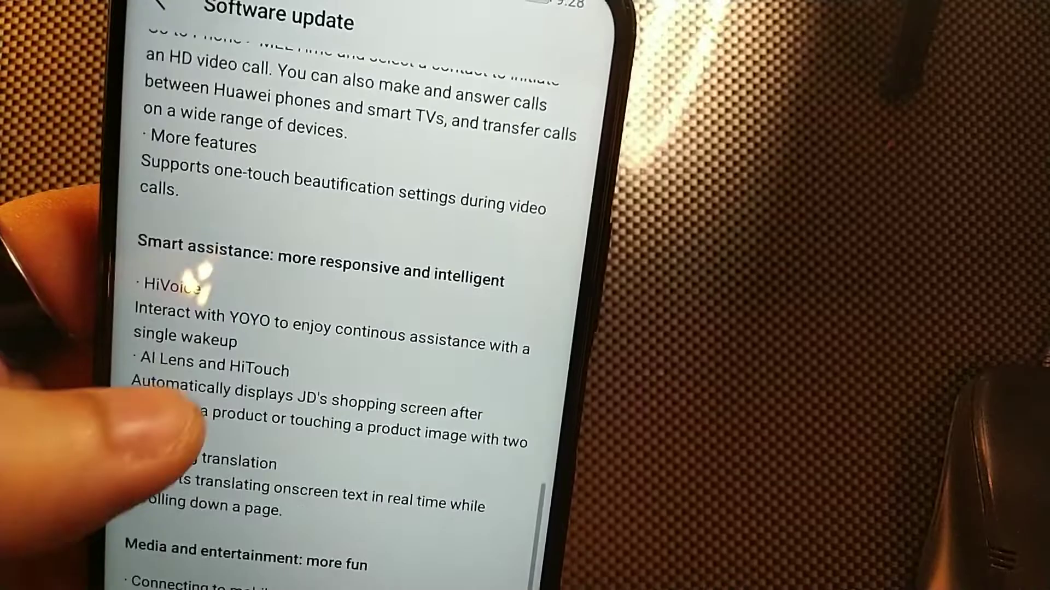
scroll(down, 3)
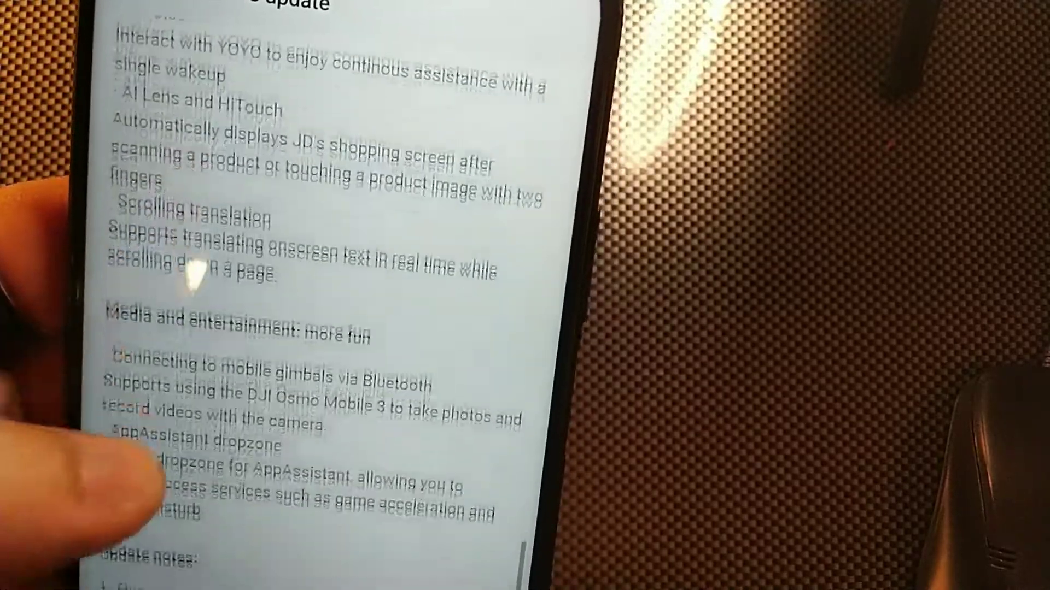
scroll(down, 3)
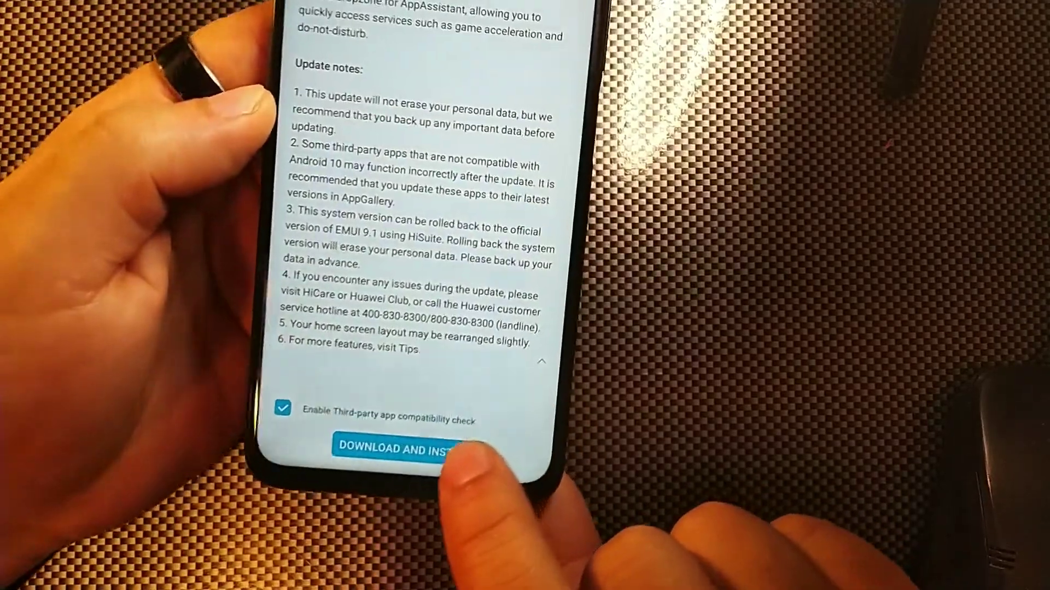
scroll(down, 3)
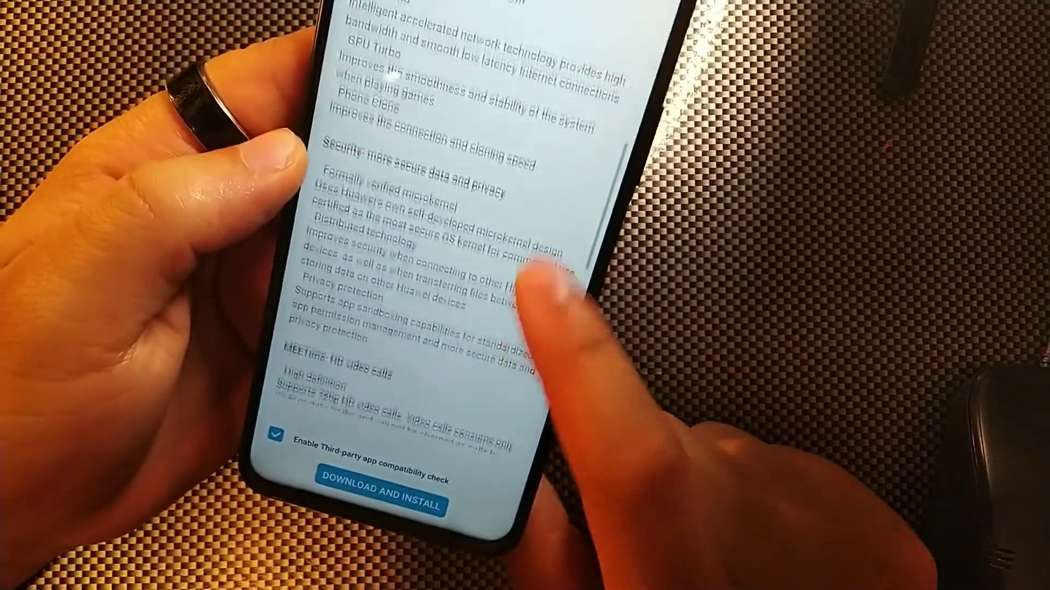
scroll(down, 3)
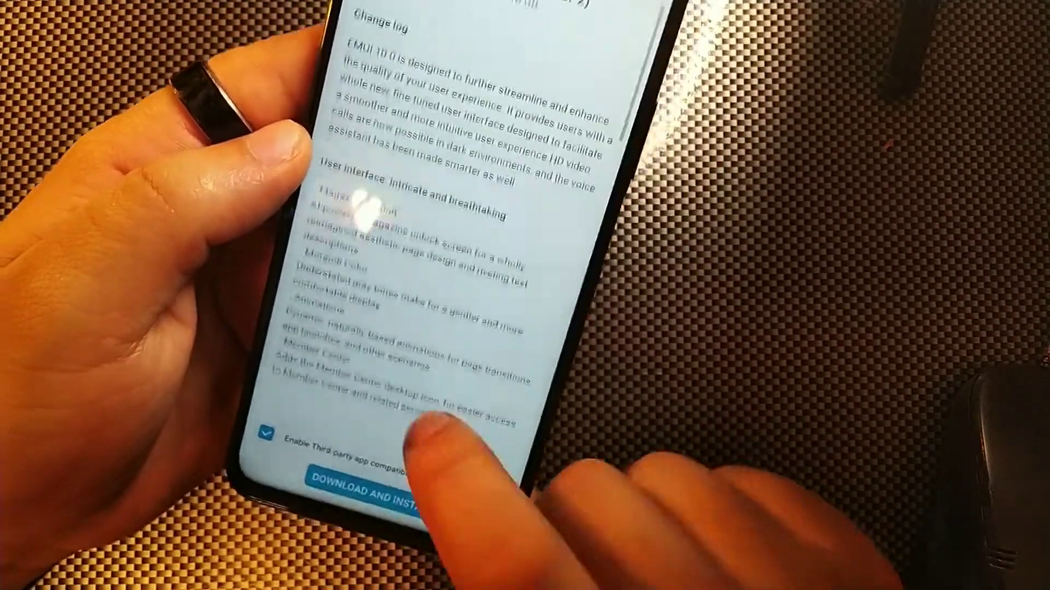
scroll(down, 3)
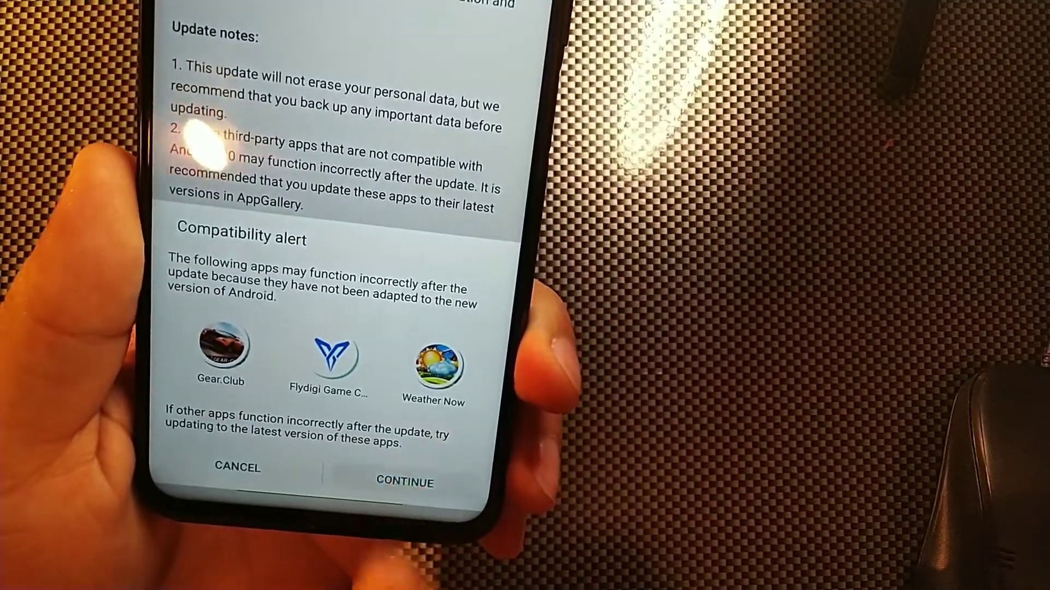
click(404, 481)
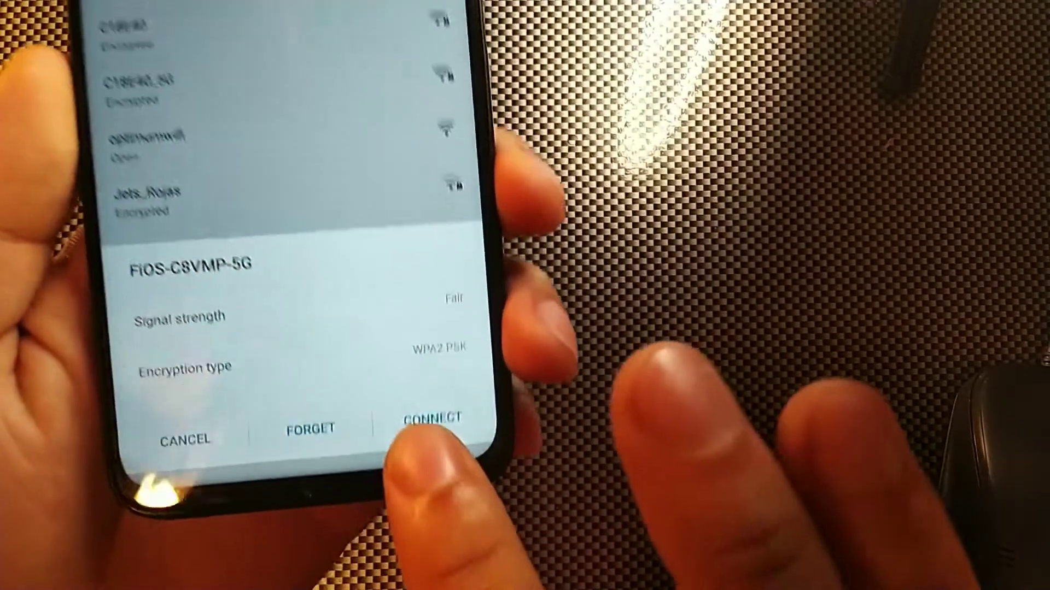
- Connect to the FiOS-C8VMP-5G Wi-Fi network
click(434, 419)
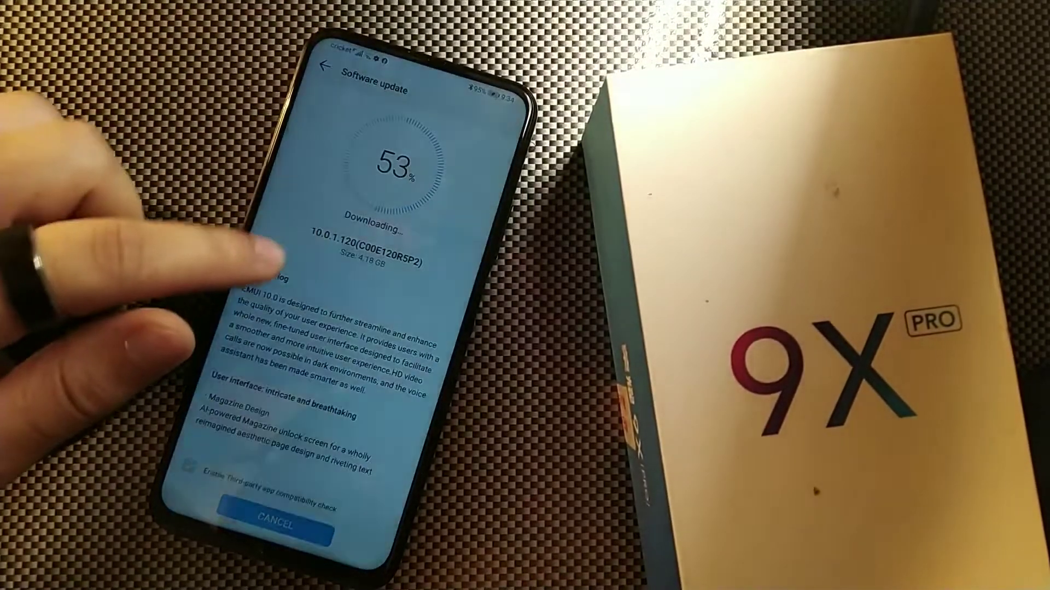
click(189, 467)
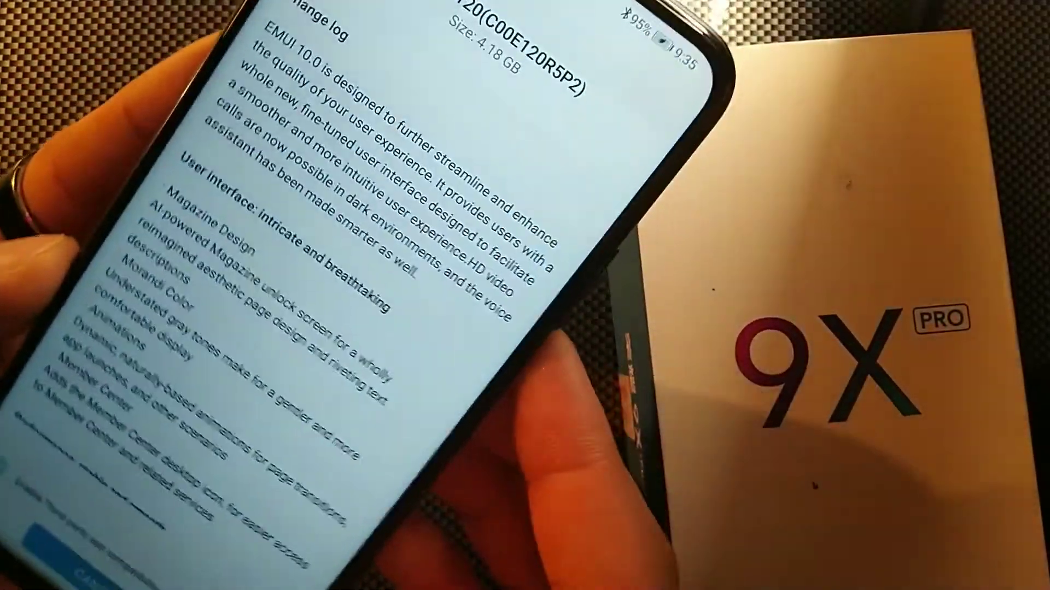
scroll(down, 3)
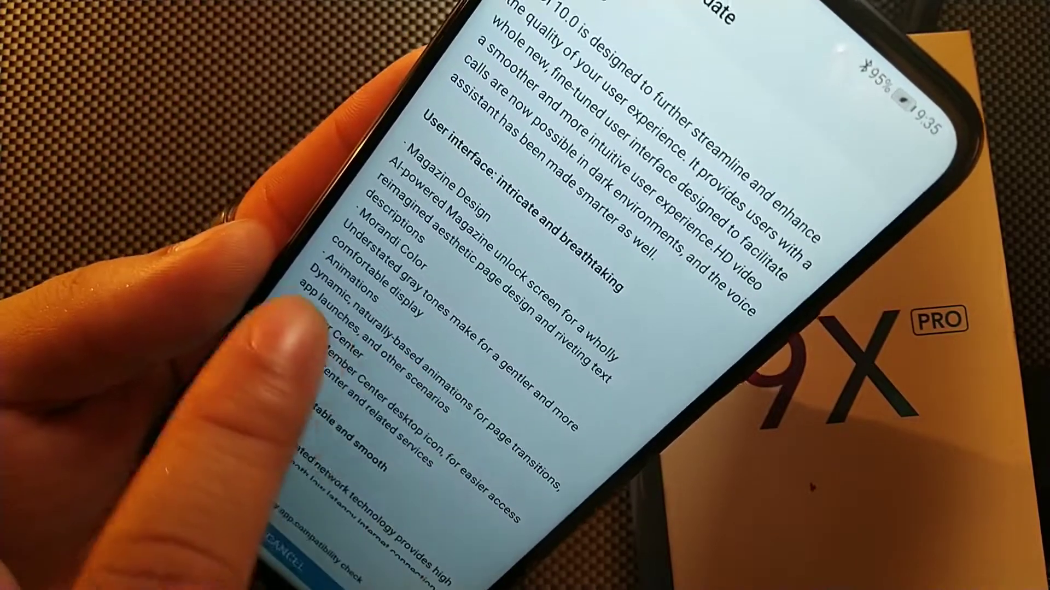
scroll(down, 3)
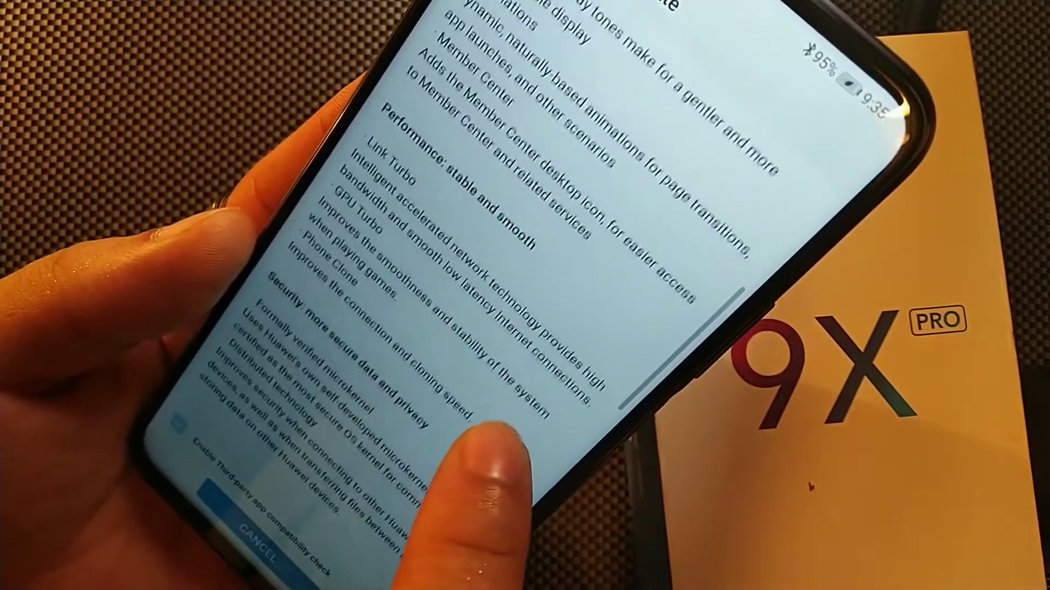
scroll(down, 3)
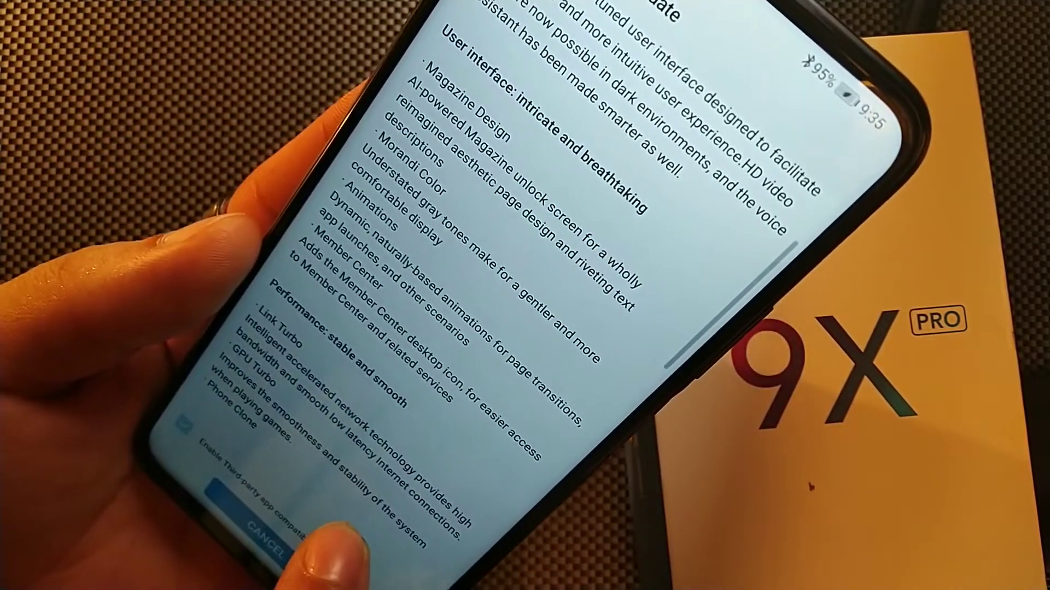
scroll(down, 3)
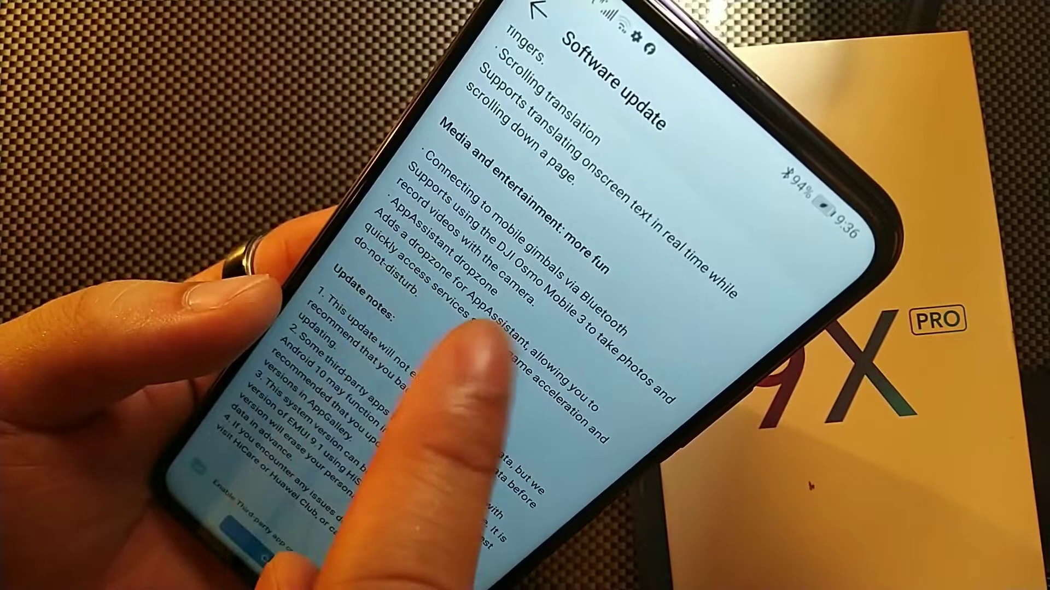
scroll(down, 3)
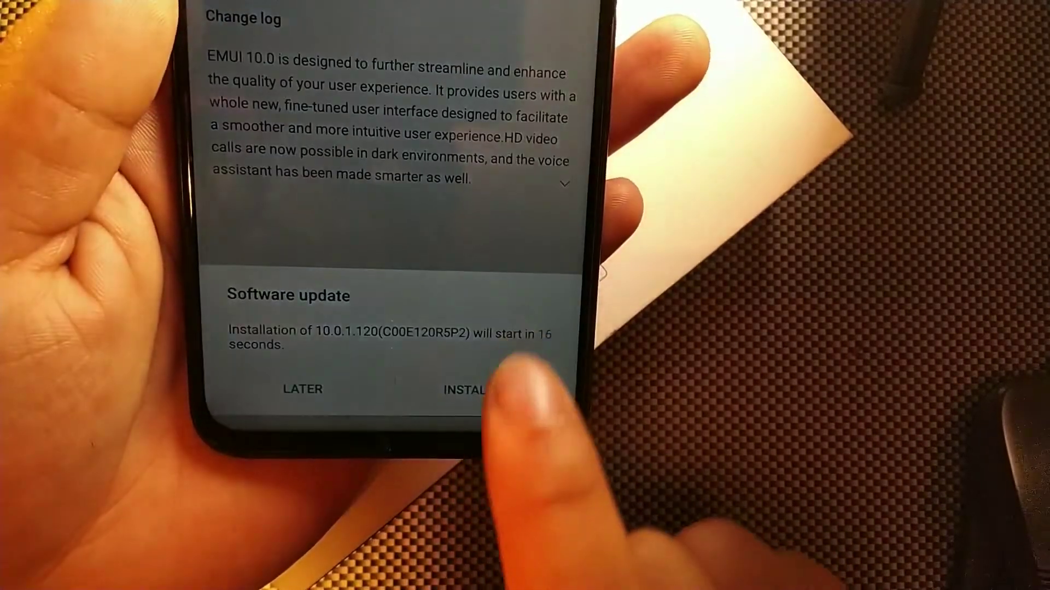
click(462, 389)
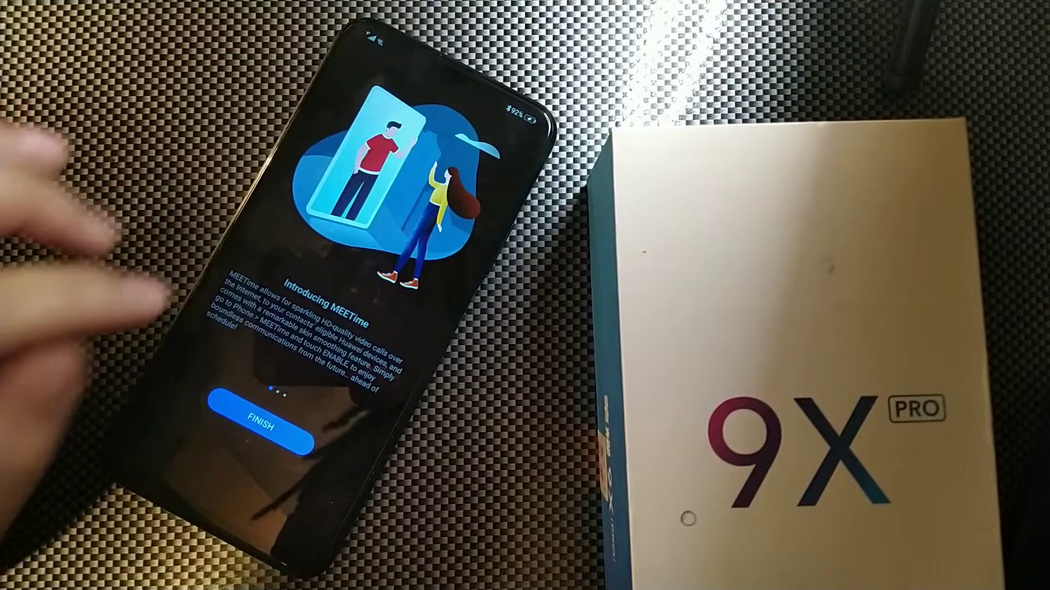
- Finish the welcome tour on the Introducing MEETime page
click(258, 427)
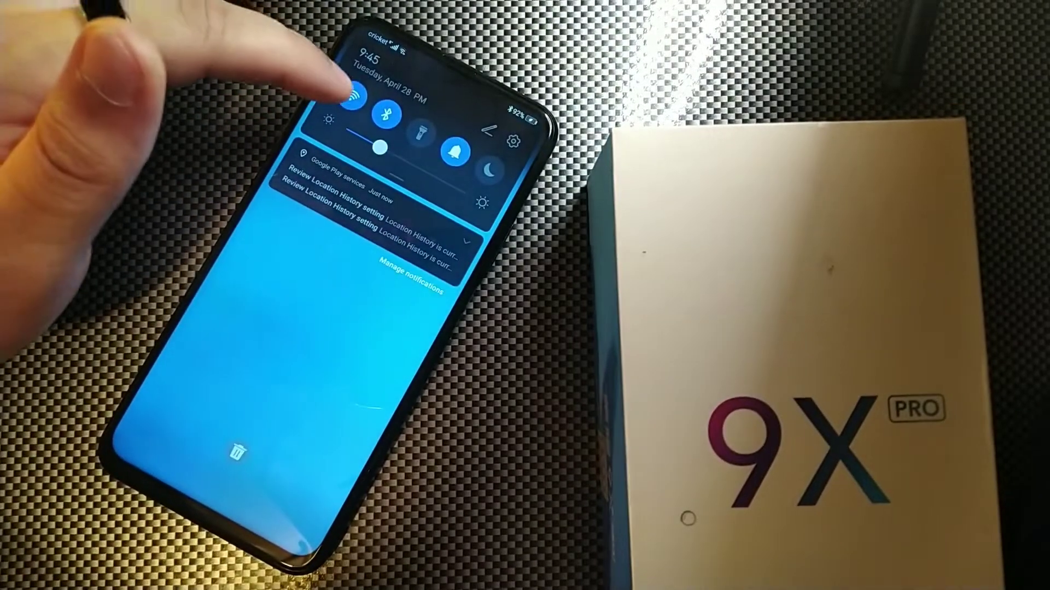
- Leave AppGallery and browse the home screen to reach the Settings app
click(353, 100)
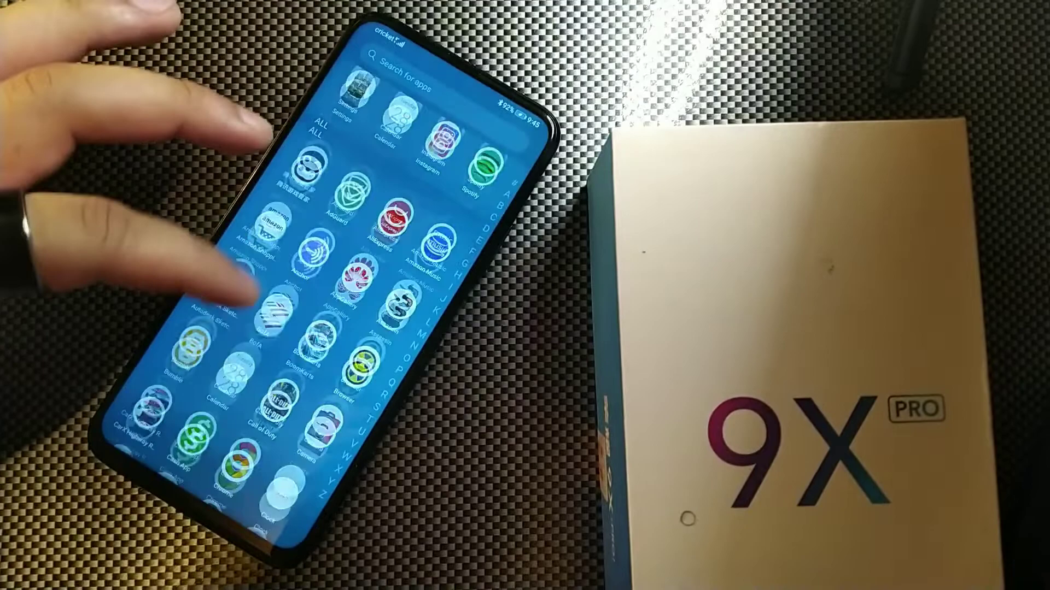
scroll(down, 3)
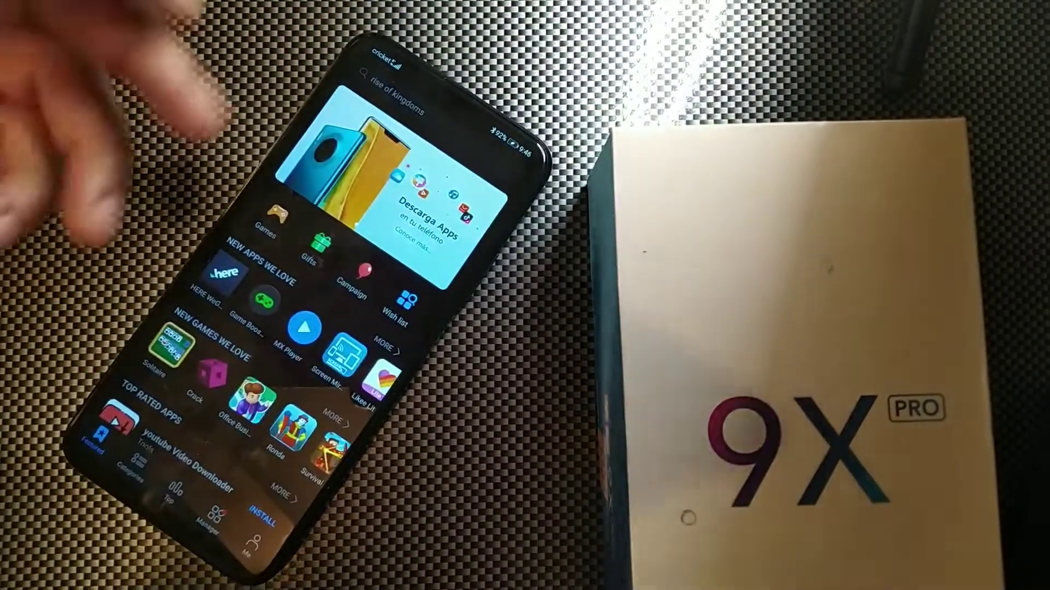
scroll(down, 3)
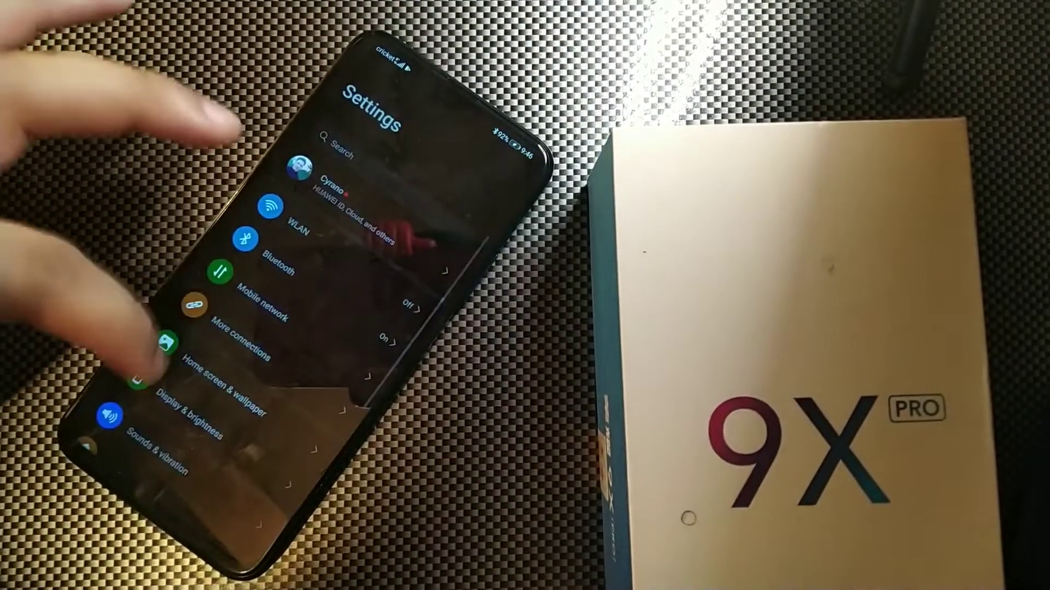
scroll(down, 3)
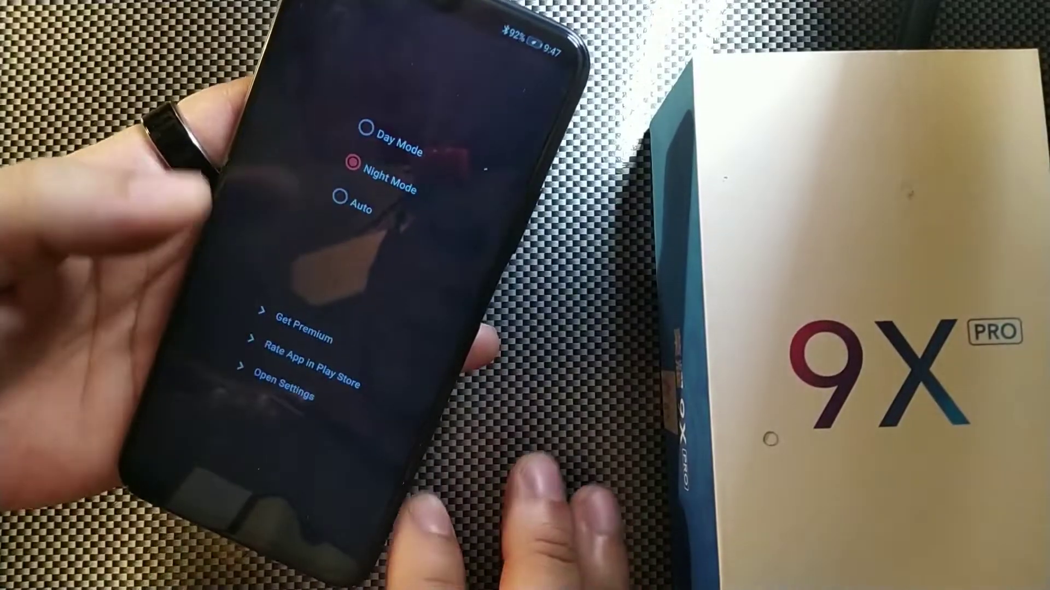
- Select the Night Mode option in the Dark Mode app
click(362, 149)
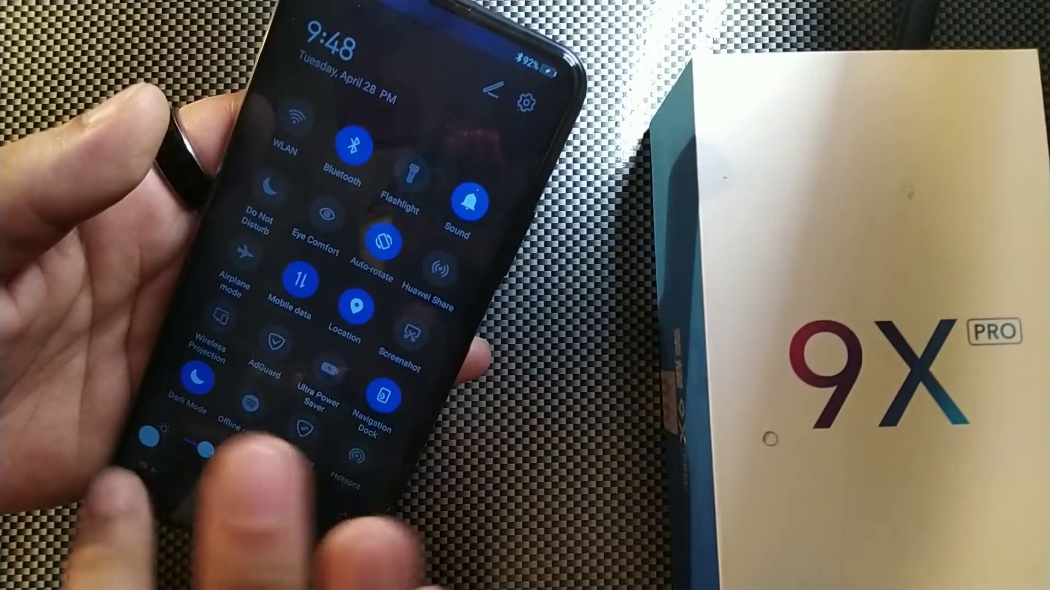
- Expand the quick settings panel showing the Dark Mode tile turned on
click(384, 396)
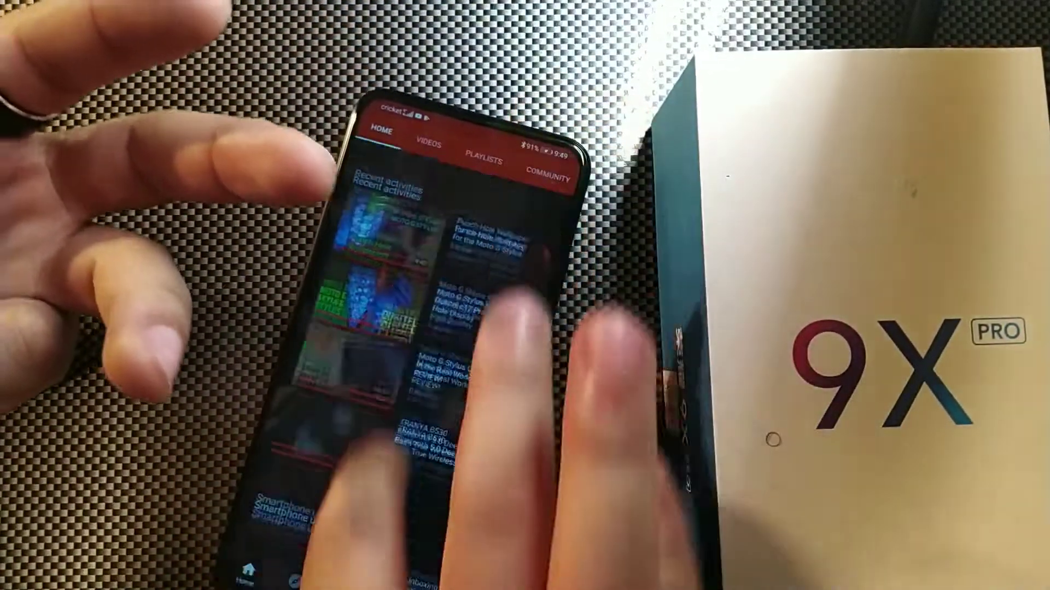
- Scroll the YouTube channel's Home tab through recent uploads in dark theme
scroll(down, 3)
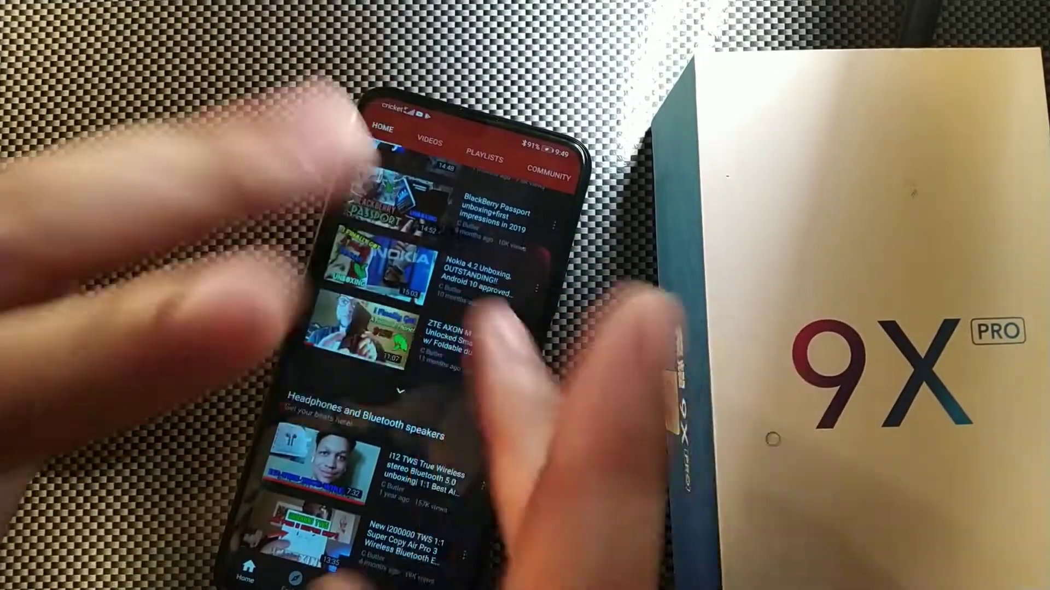